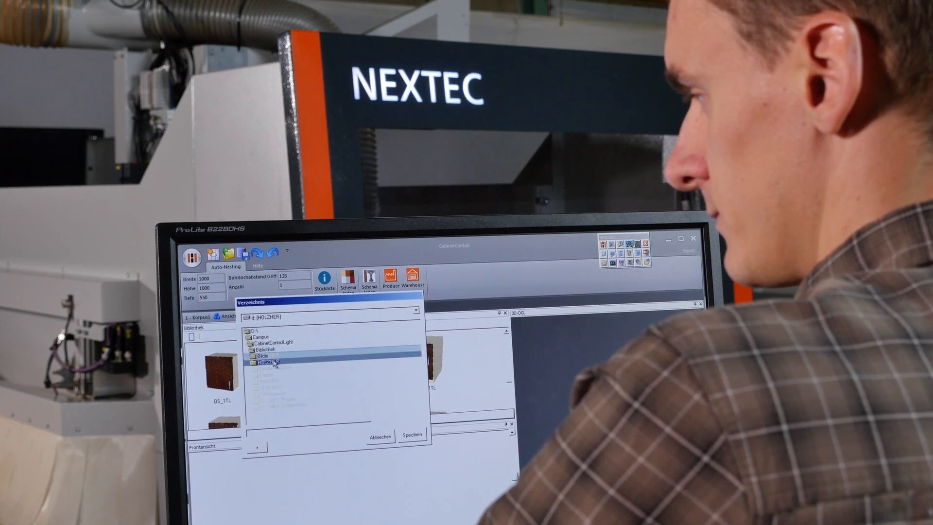
Change the Korpus2 - OS_2T cabinet width from 1500 to 1000.
{"action": "left_click", "coordinate": [267, 355]}
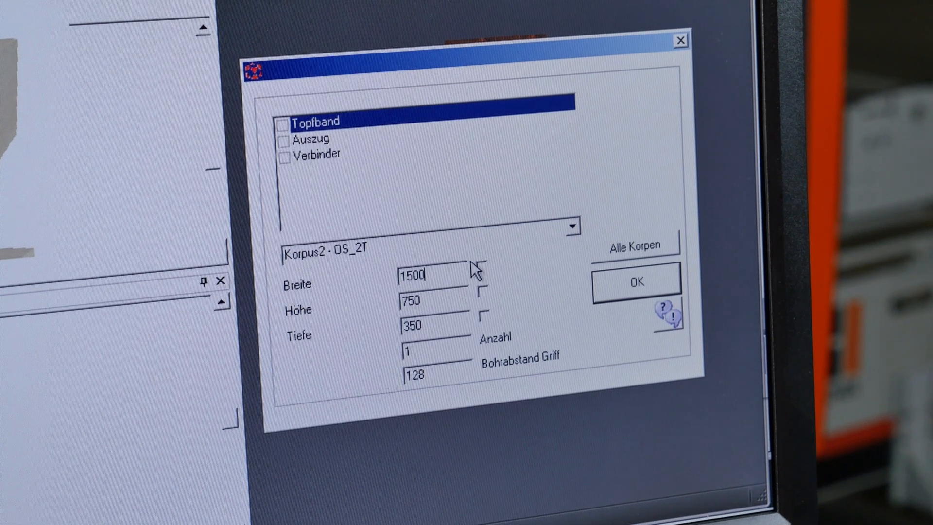
{"action": "type", "text": "1000"}
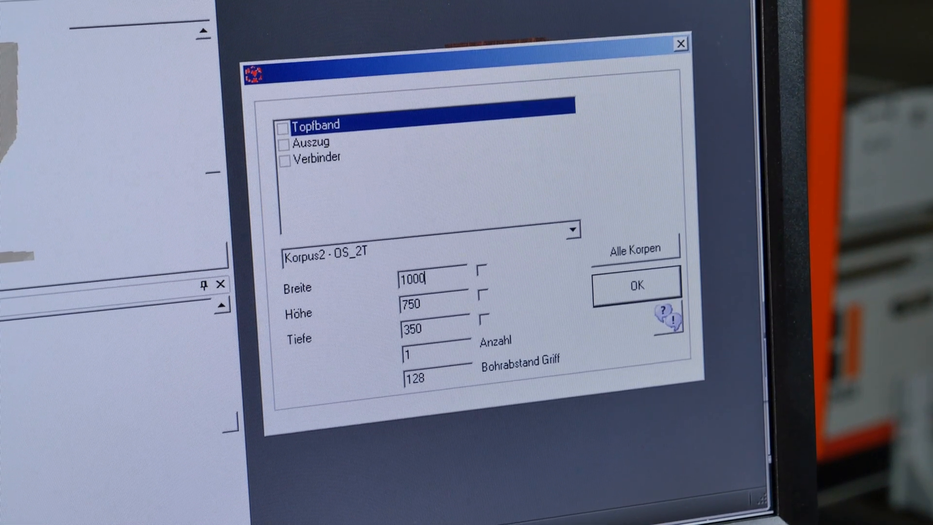
{"action": "left_click", "coordinate": [635, 285]}
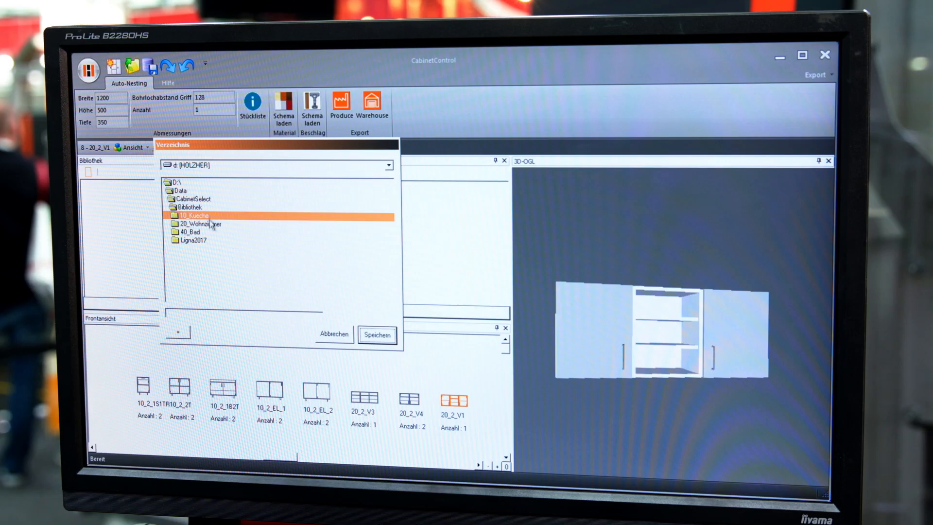
Select the 40_Bad folder under Bibliothek as the save location.
{"action": "left_click", "coordinate": [209, 232]}
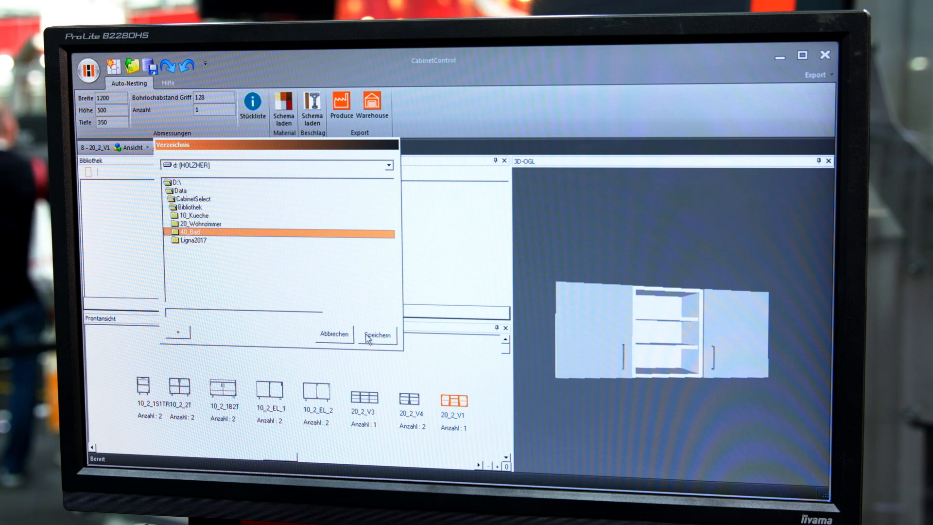